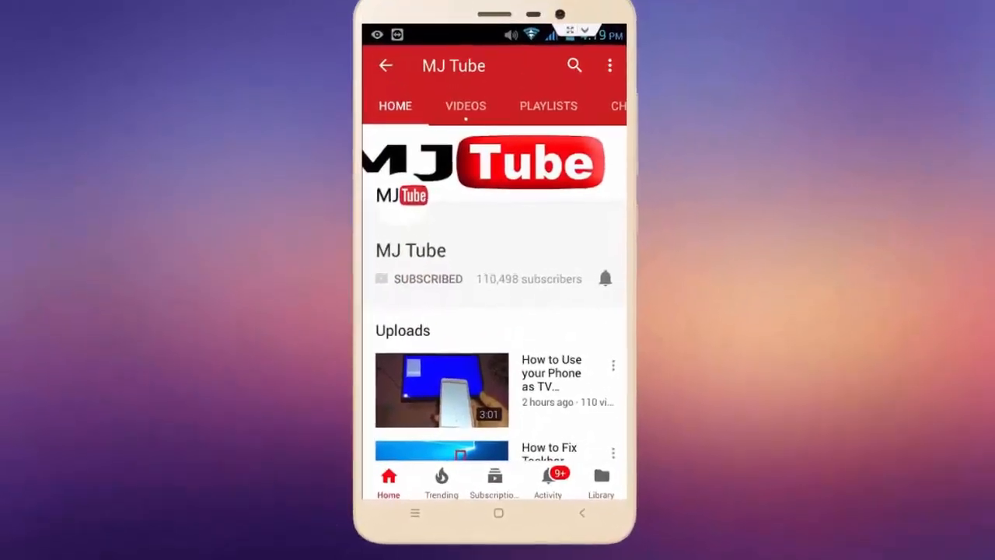
Step: Check for Windows updates until it reports up to date, last checked 3:27 PM
left_click(605, 279)
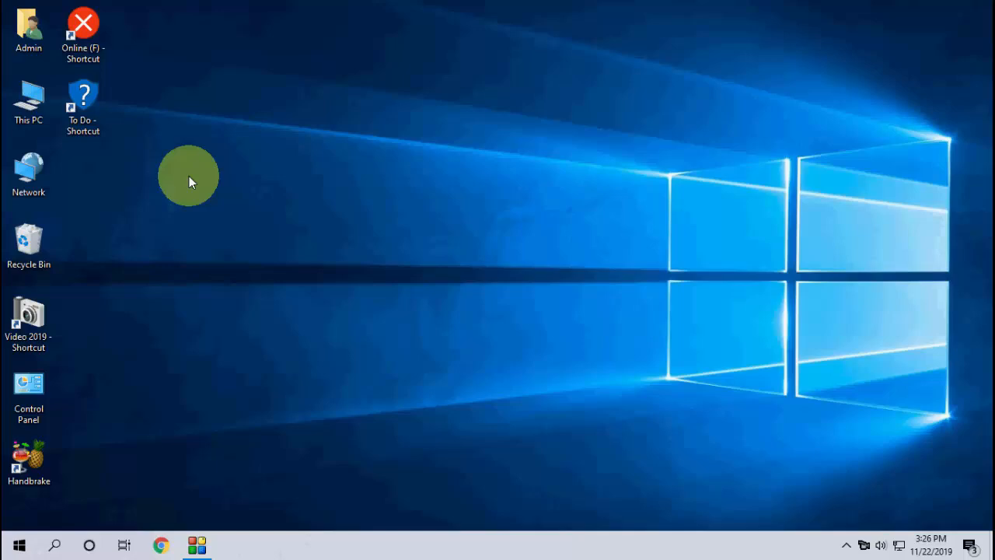
mouse_move(11, 540)
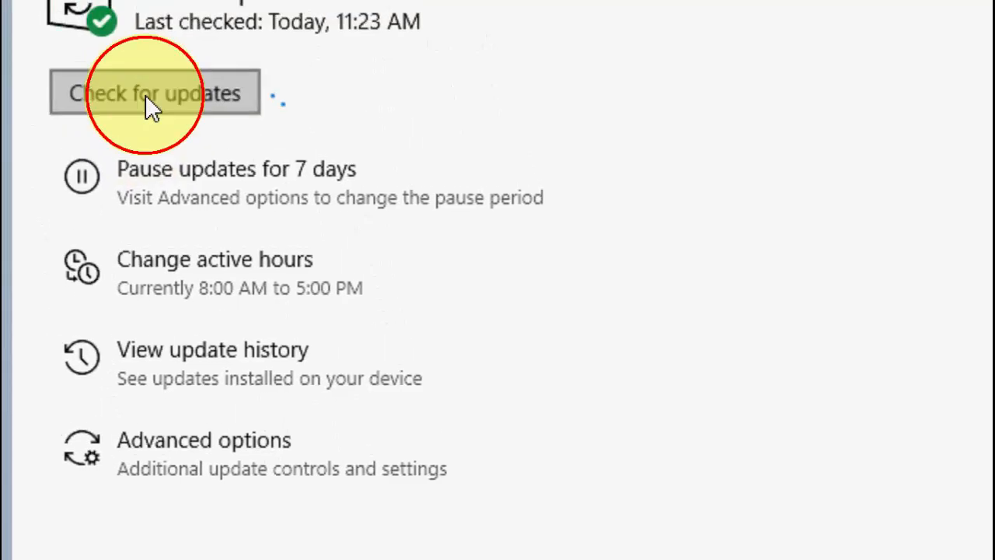
left_click(155, 92)
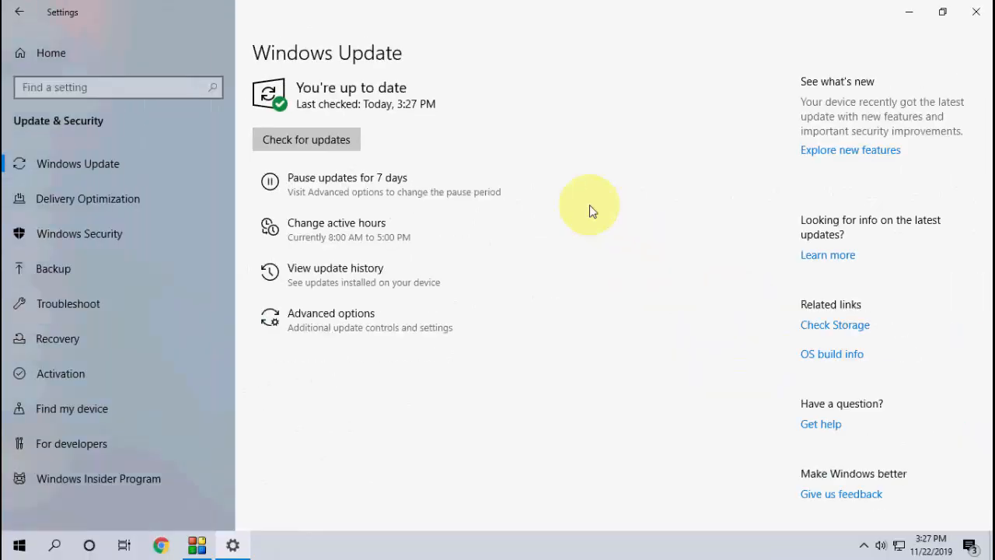
mouse_move(715, 191)
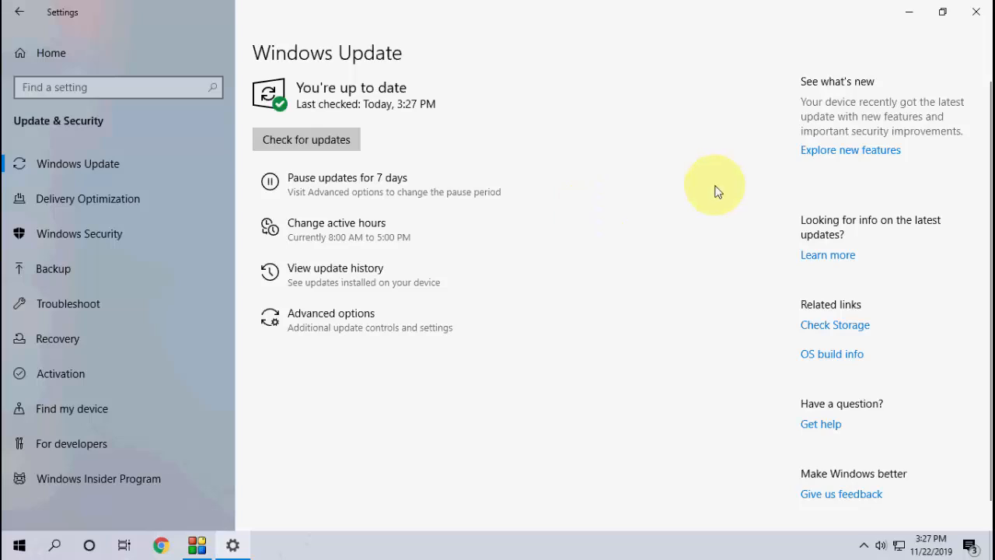
mouse_move(832, 354)
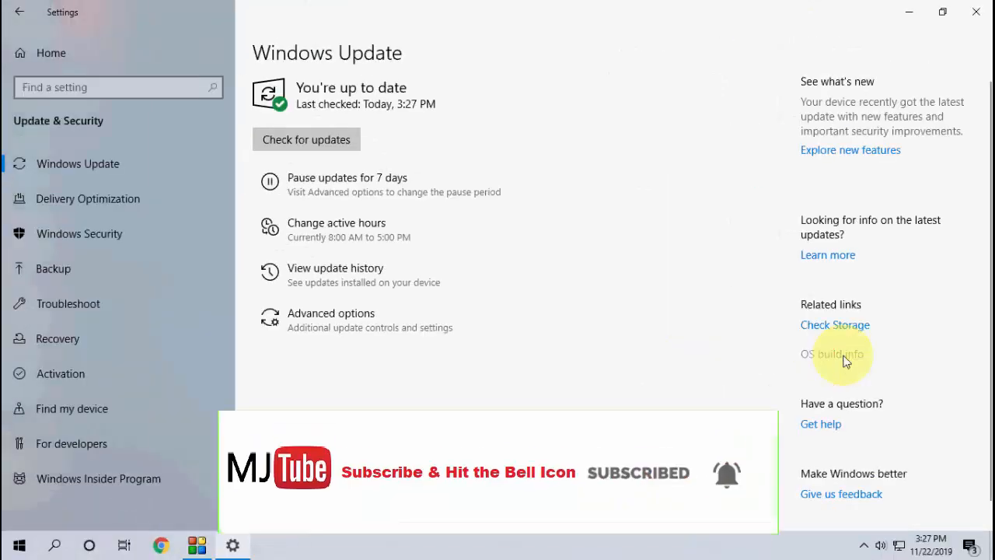
Step: View Windows specifications: Windows 10 Pro, version 1909, OS build 18363.476
left_click(831, 353)
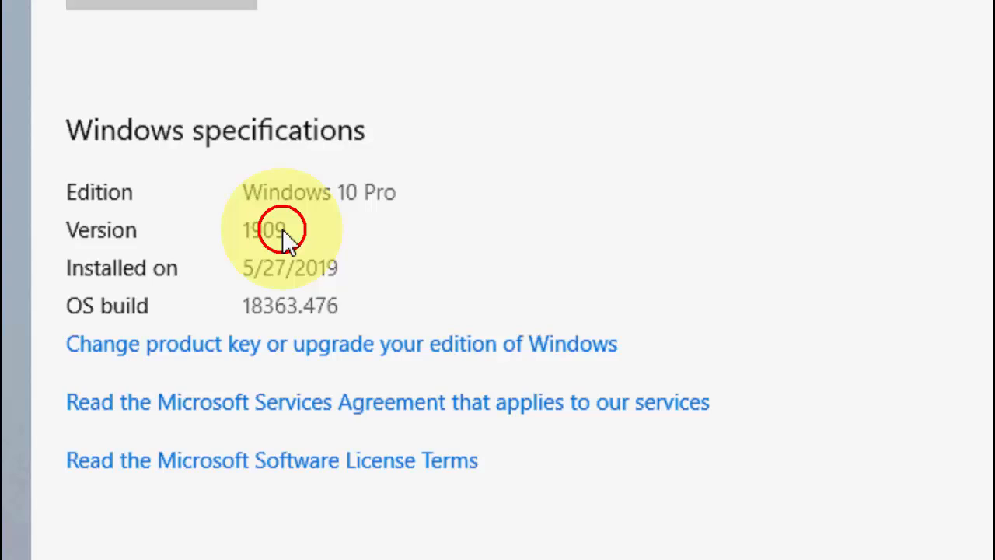
mouse_move(268, 307)
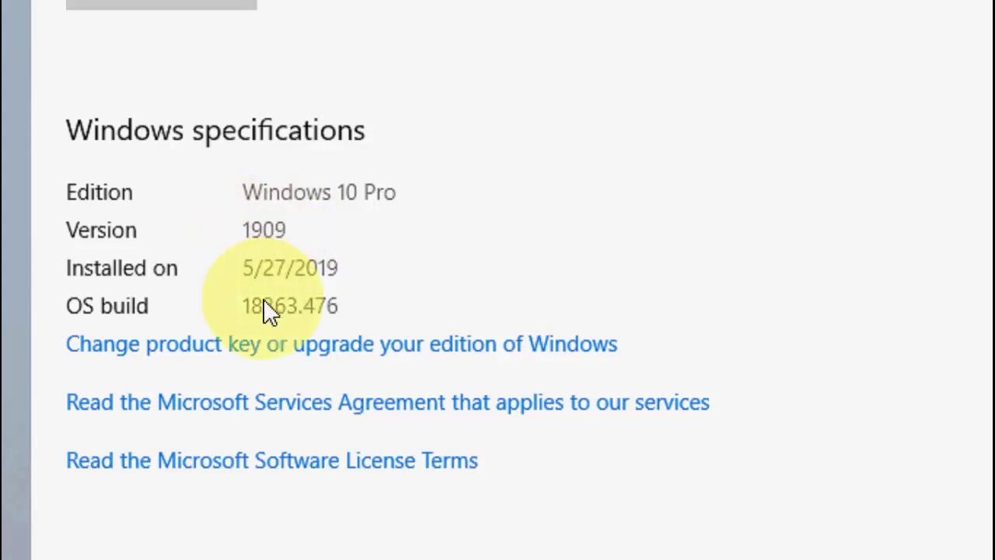
mouse_move(278, 268)
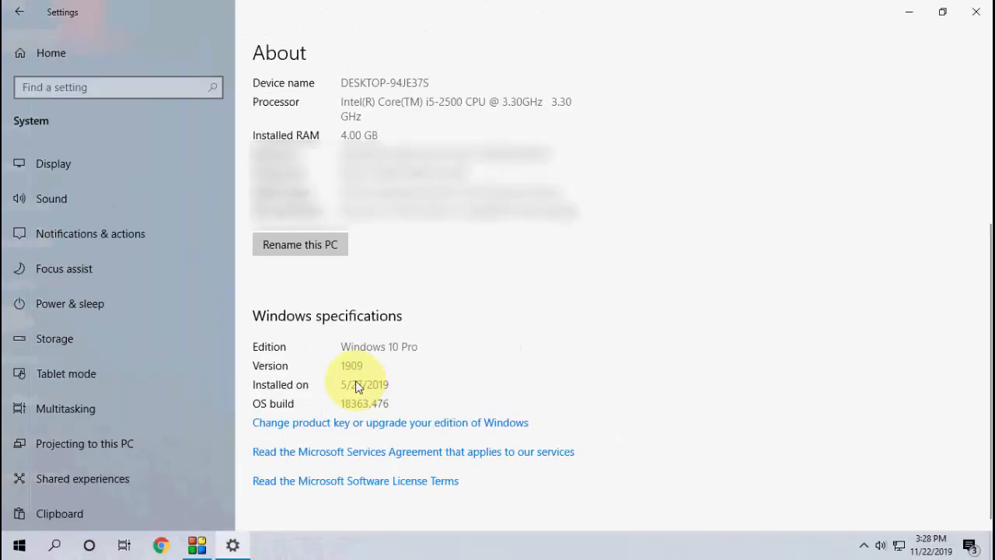
mouse_move(579, 362)
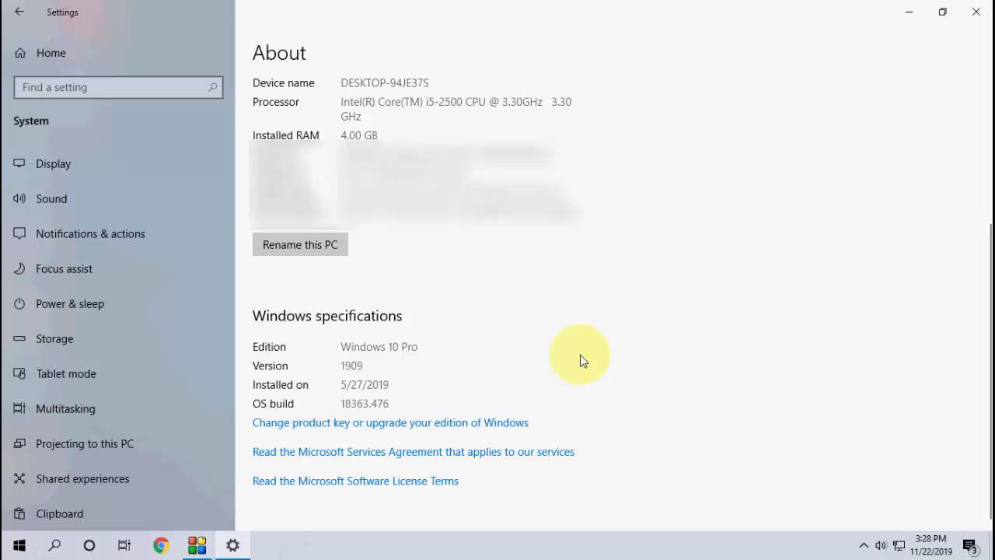
mouse_move(978, 9)
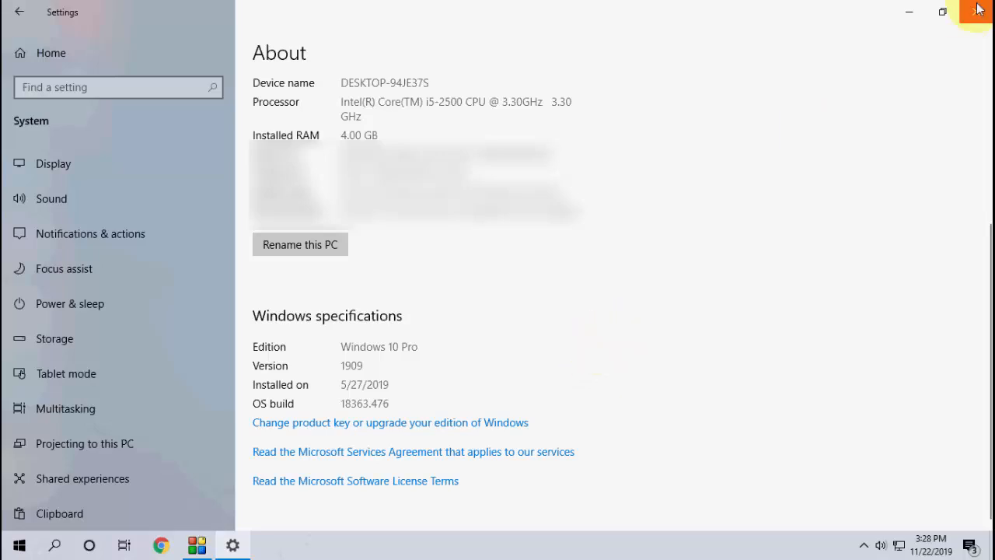
mouse_move(979, 9)
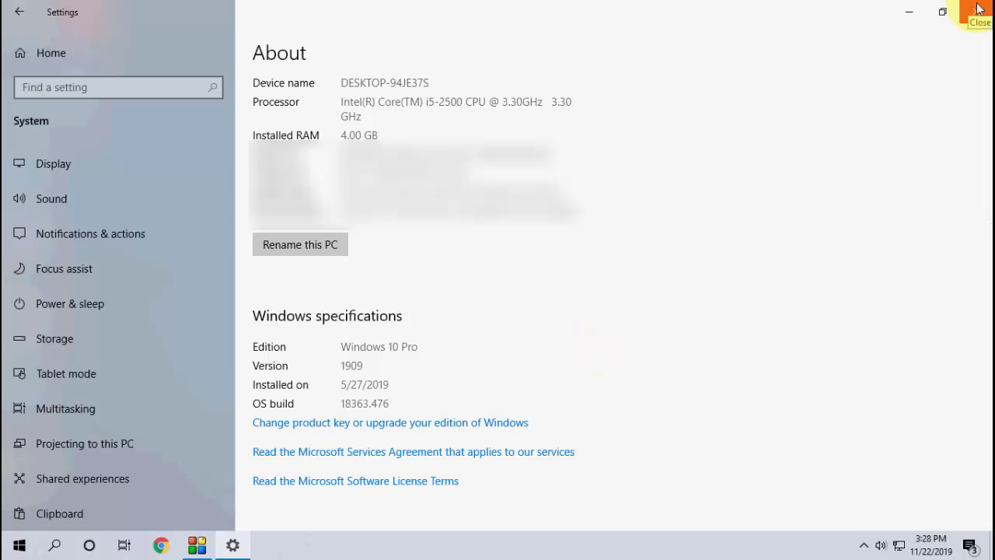